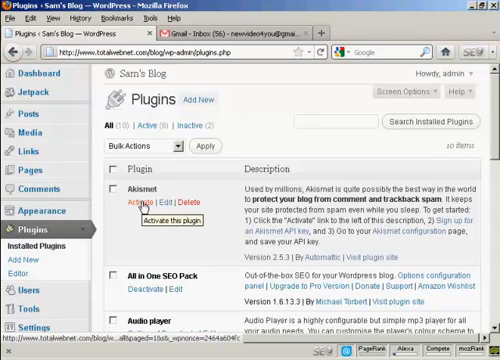
# - Activate the Akismet anti-spam plugin from the Plugins page
pyautogui.click(134, 198)
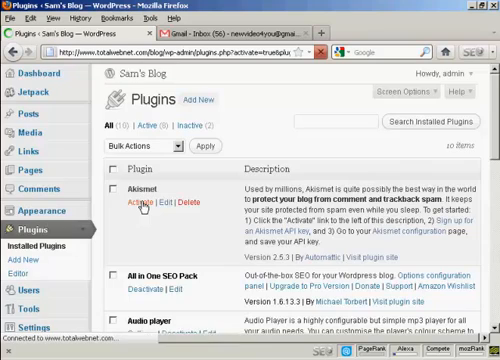
pyautogui.click(135, 206)
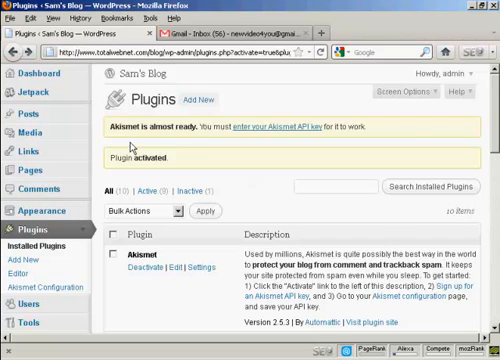
pyautogui.moveTo(231, 143)
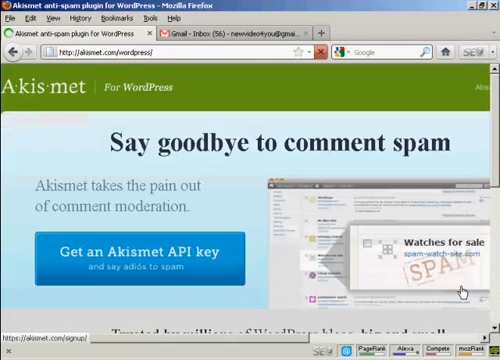
# - Open the Akismet API key signup page and scroll to the Enterprise, Pro and Personal plans
pyautogui.scroll(-3)
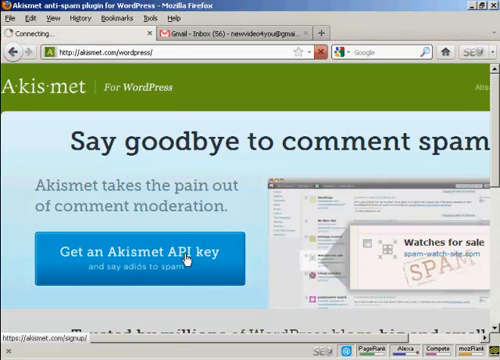
pyautogui.click(140, 255)
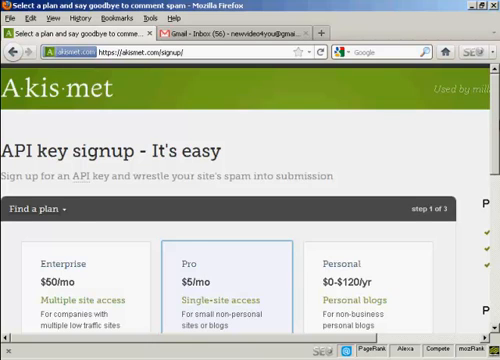
pyautogui.scroll(-3)
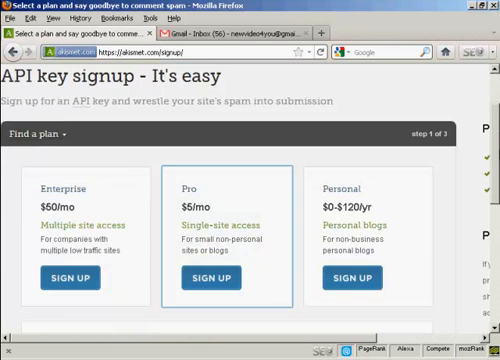
pyautogui.scroll(-3)
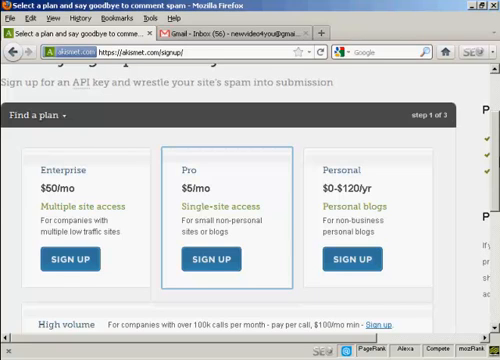
pyautogui.moveTo(164, 147)
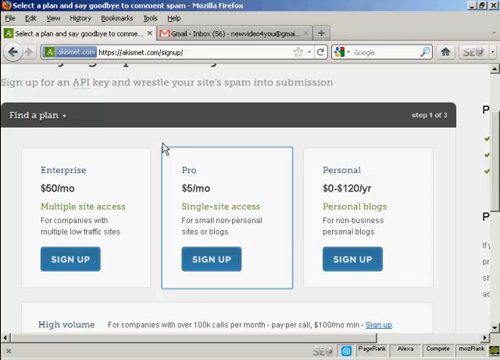
pyautogui.moveTo(228, 126)
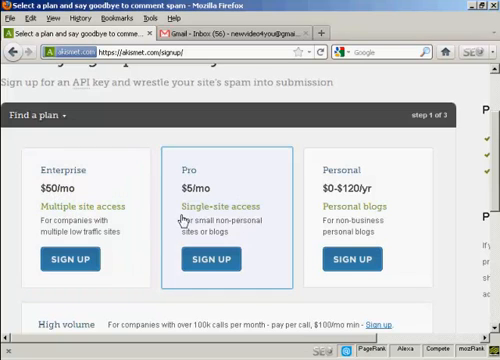
pyautogui.moveTo(191, 240)
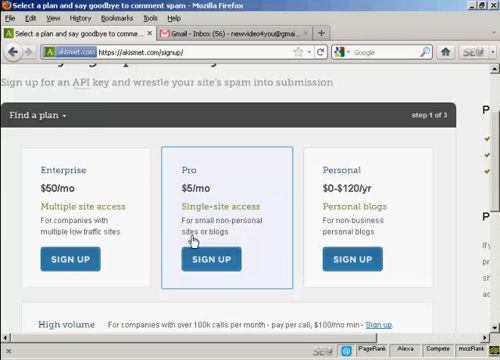
pyautogui.moveTo(272, 216)
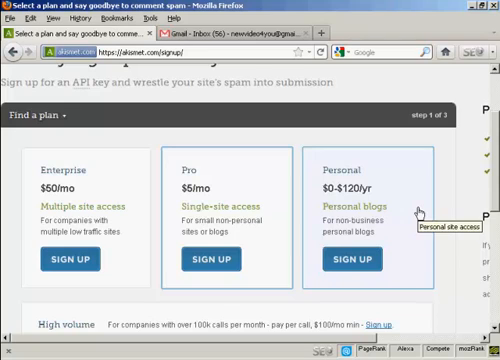
# - Choose the Personal plan, fill in name and email details, and drag the contribution to $0
pyautogui.click(356, 260)
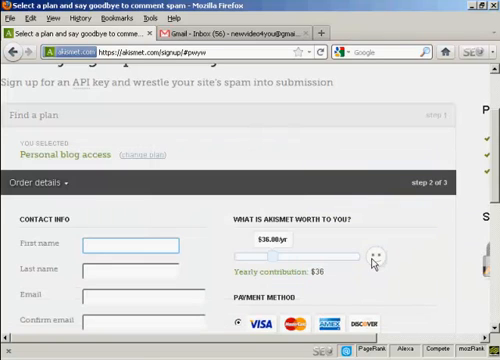
pyautogui.scroll(-3)
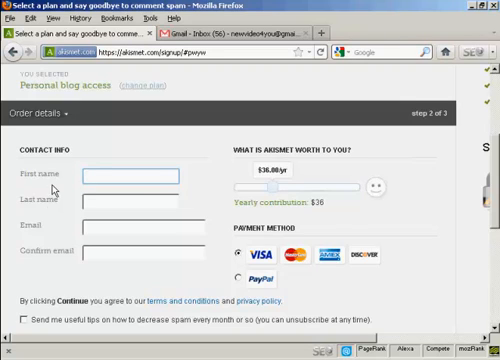
pyautogui.moveTo(47, 261)
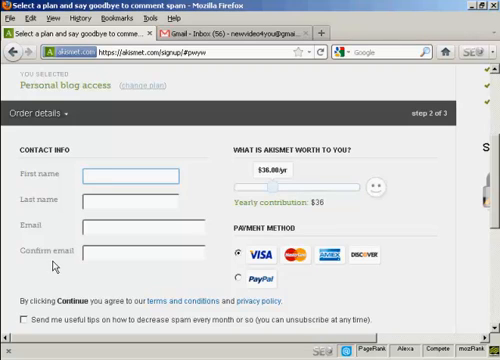
pyautogui.click(130, 174)
pyautogui.write('Sam')
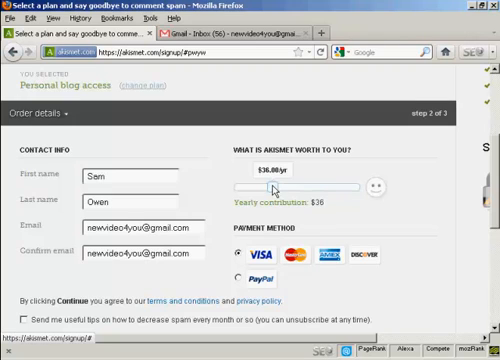
pyautogui.moveTo(272, 188); pyautogui.dragTo(305, 188)
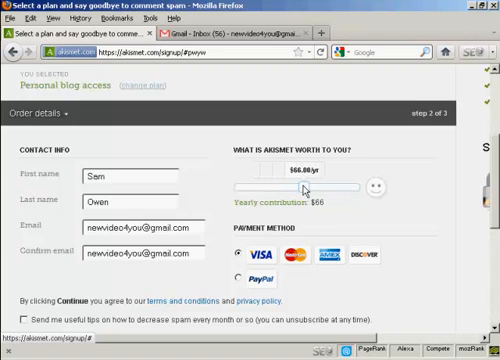
pyautogui.moveTo(303, 189); pyautogui.dragTo(283, 189)
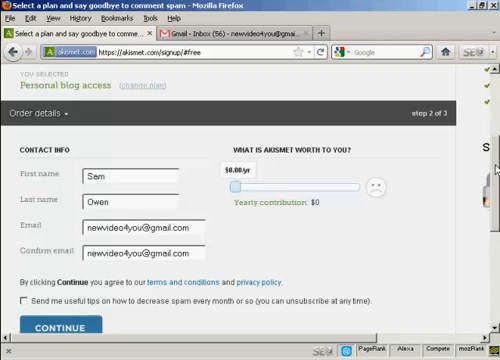
pyautogui.scroll(-3)
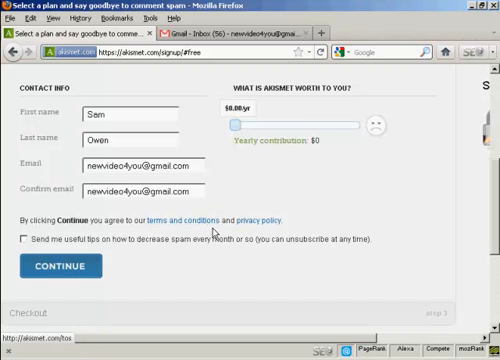
pyautogui.moveTo(213, 224)
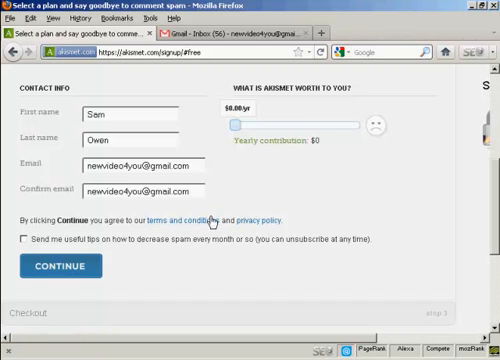
# - Submit the free Personal plan signup to reach the 'Done!' confirmation page
pyautogui.click(58, 266)
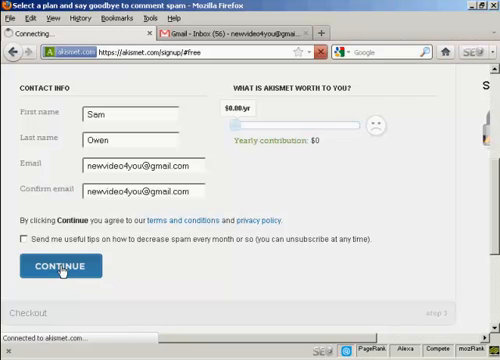
pyautogui.click(63, 266)
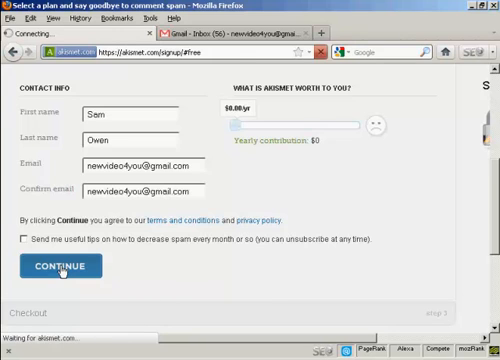
pyautogui.click(61, 266)
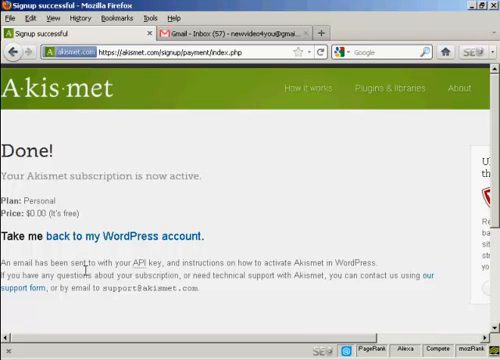
pyautogui.moveTo(150, 239)
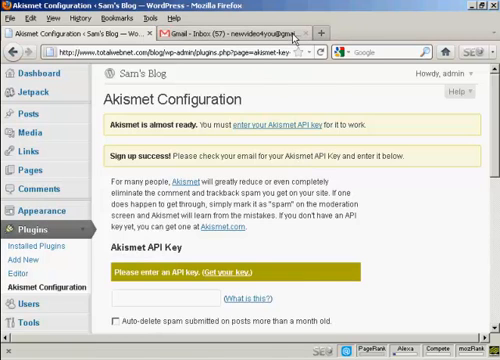
# - Open the Akismet API key email in Gmail, then return to Akismet Configuration
pyautogui.click(242, 37)
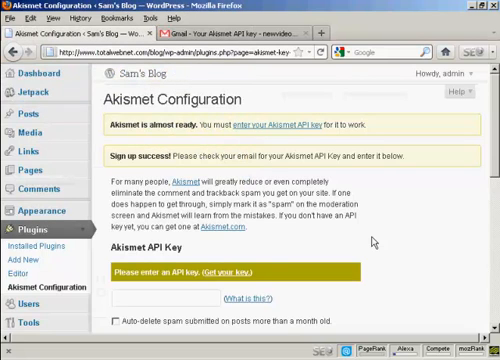
pyautogui.moveTo(290, 127)
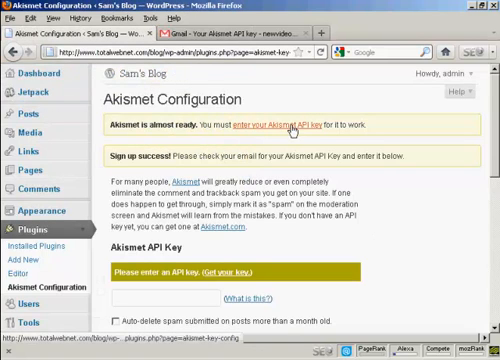
# - Enable both spam options, including auto-deleting month-old spam, and submit the API key for verification
pyautogui.scroll(-3)
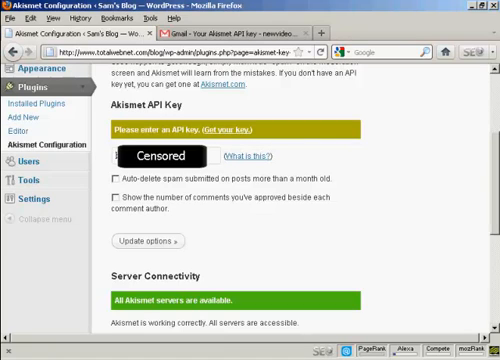
pyautogui.moveTo(145, 180)
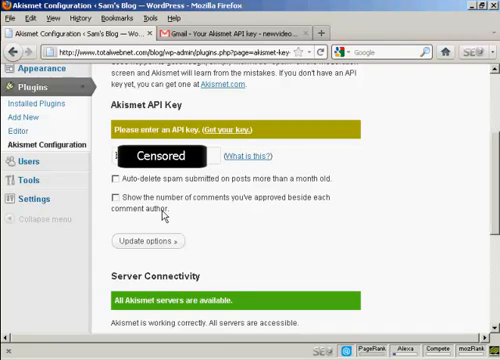
pyautogui.click(117, 180)
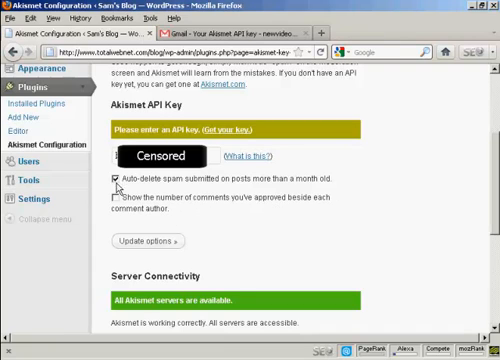
pyautogui.click(113, 200)
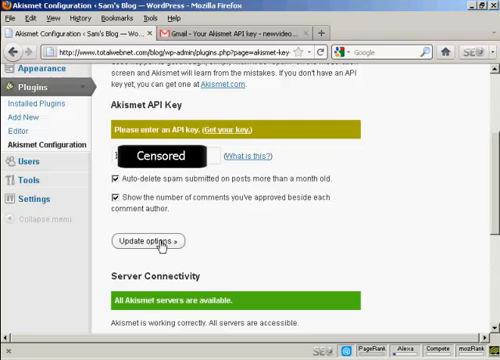
pyautogui.click(159, 241)
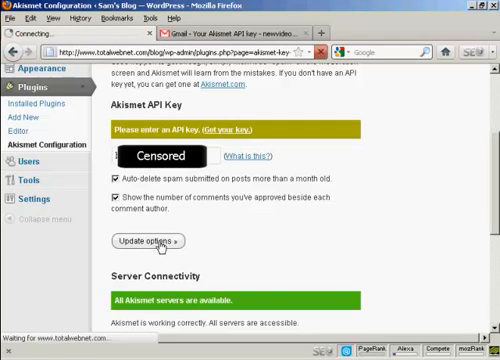
pyautogui.click(160, 241)
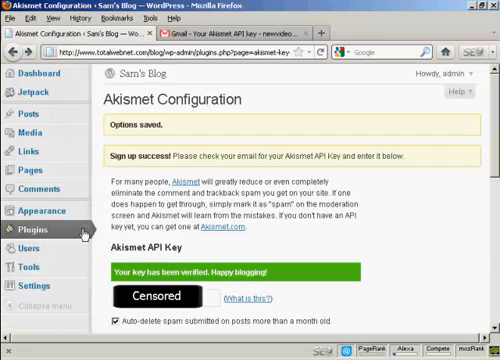
pyautogui.moveTo(37, 289)
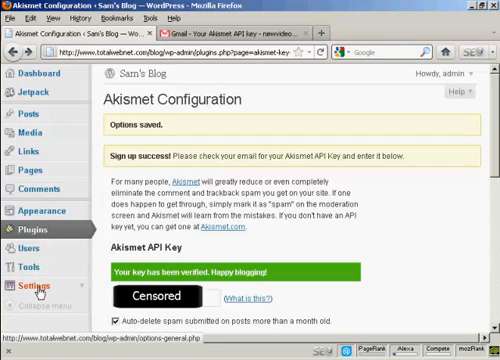
# - Go from the Settings menu to the Discussion Settings page
pyautogui.click(37, 291)
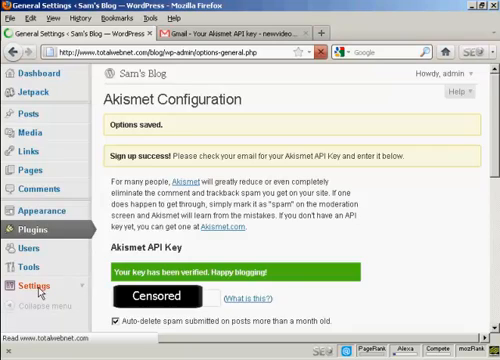
pyautogui.click(35, 288)
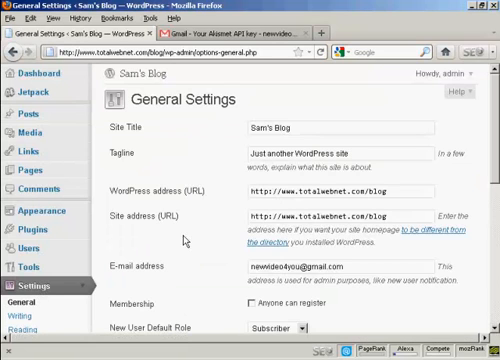
pyautogui.scroll(-3)
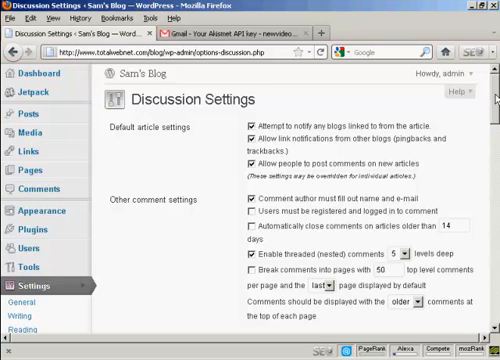
# - Tick 'Users must be registered and logged in to comment' and set moderation link count to 1
pyautogui.scroll(-3)
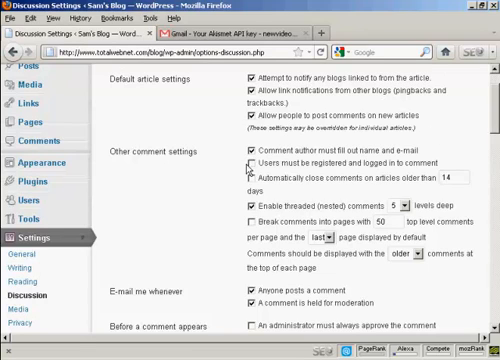
pyautogui.click(252, 169)
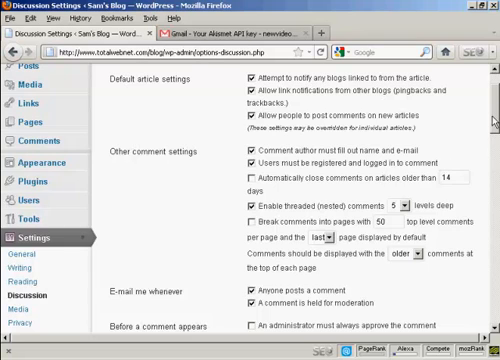
pyautogui.scroll(-3)
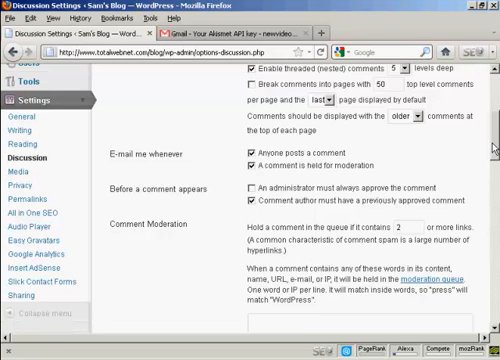
pyautogui.scroll(-3)
pyautogui.write('1')
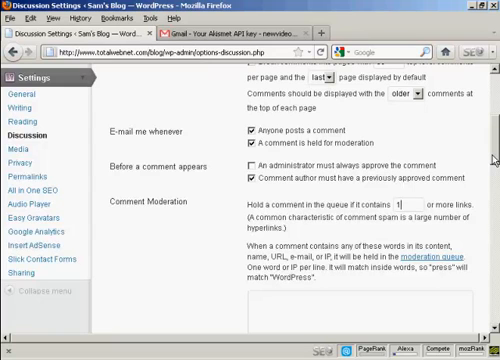
pyautogui.scroll(-3)
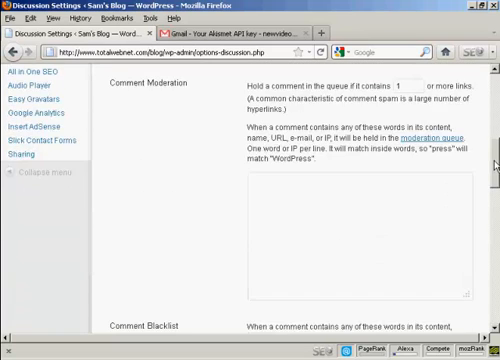
# - Enter 'viagra' and 'watches' on separate lines in the Comment Blacklist box
pyautogui.scroll(-3)
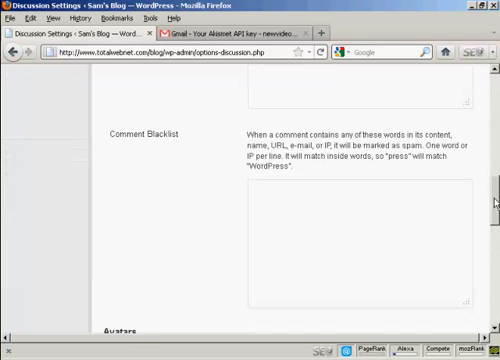
pyautogui.scroll(-3)
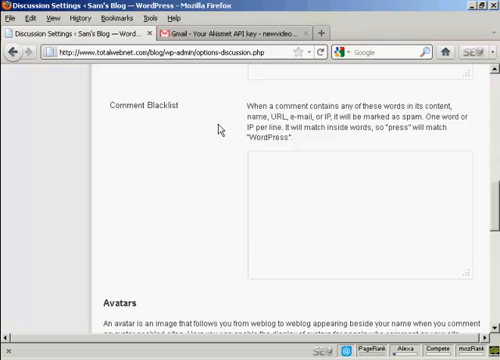
pyautogui.moveTo(325, 141)
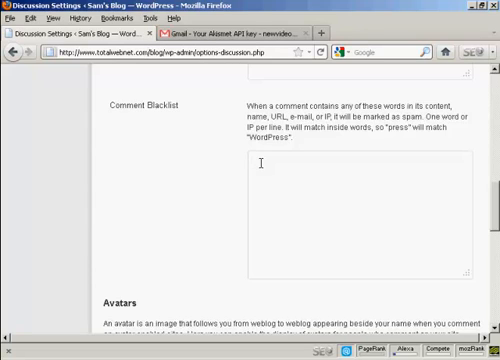
pyautogui.write('viagra')
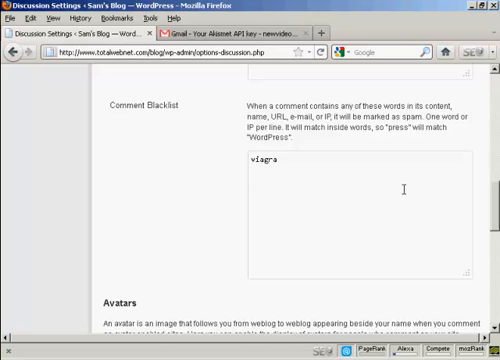
pyautogui.write('watche')
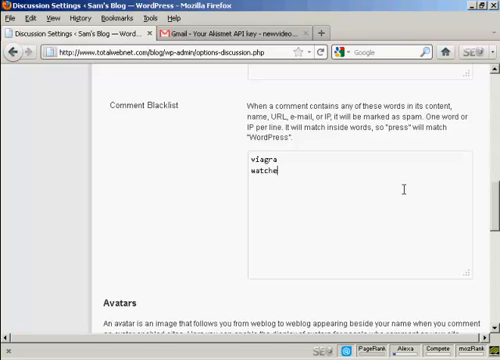
pyautogui.write('s')
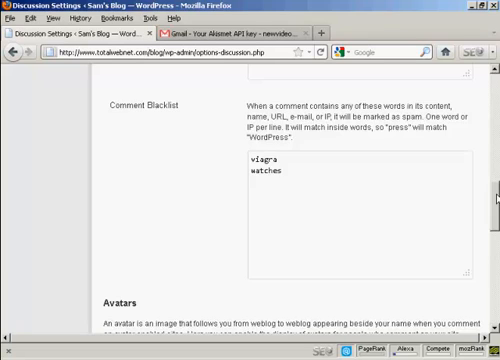
pyautogui.click(283, 170)
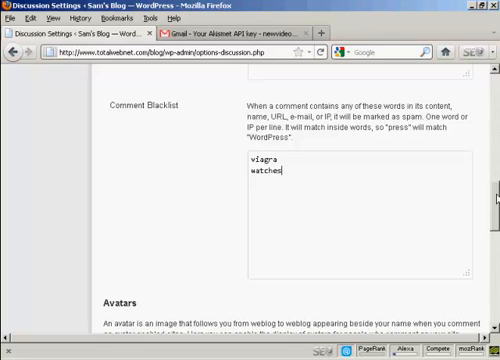
# - Keep Show Avatars with Mystery Man selected and save the Discussion Settings changes
pyautogui.scroll(-3)
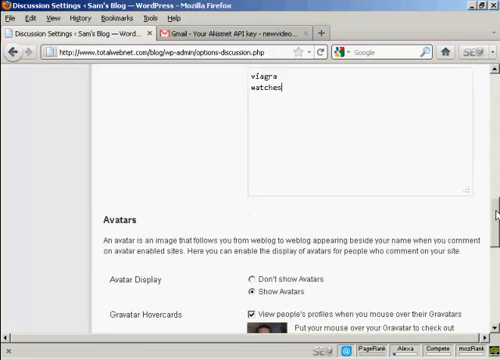
pyautogui.scroll(-3)
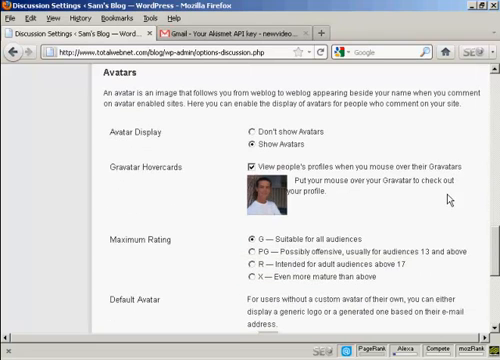
pyautogui.moveTo(207, 127)
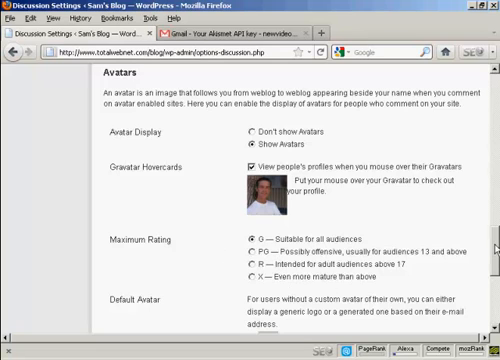
pyautogui.scroll(-3)
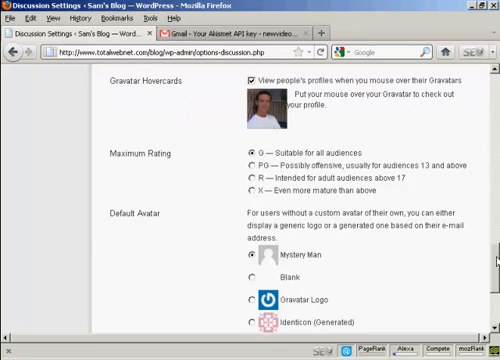
pyautogui.scroll(-3)
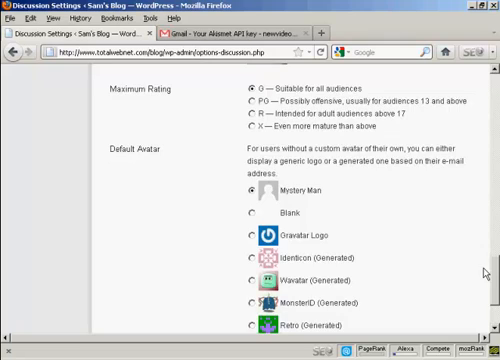
pyautogui.scroll(-3)
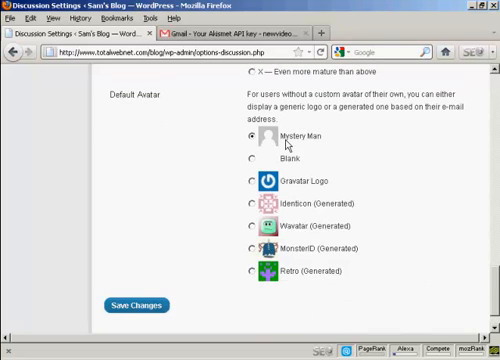
pyautogui.click(137, 306)
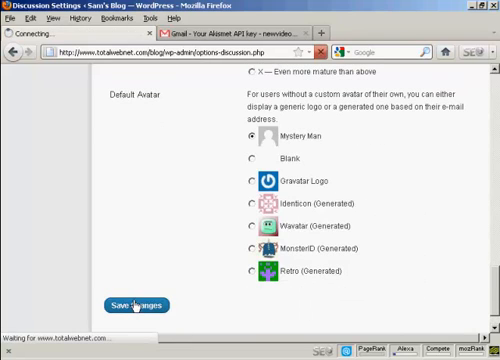
pyautogui.click(125, 307)
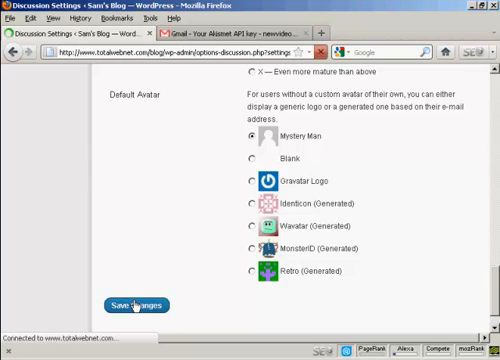
pyautogui.click(131, 306)
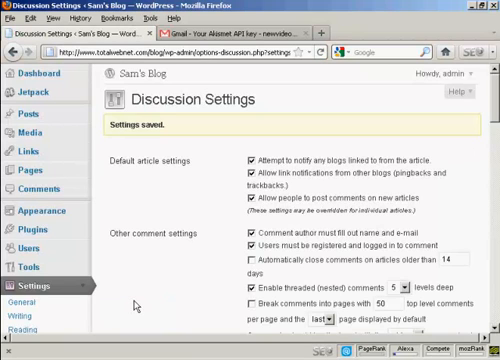